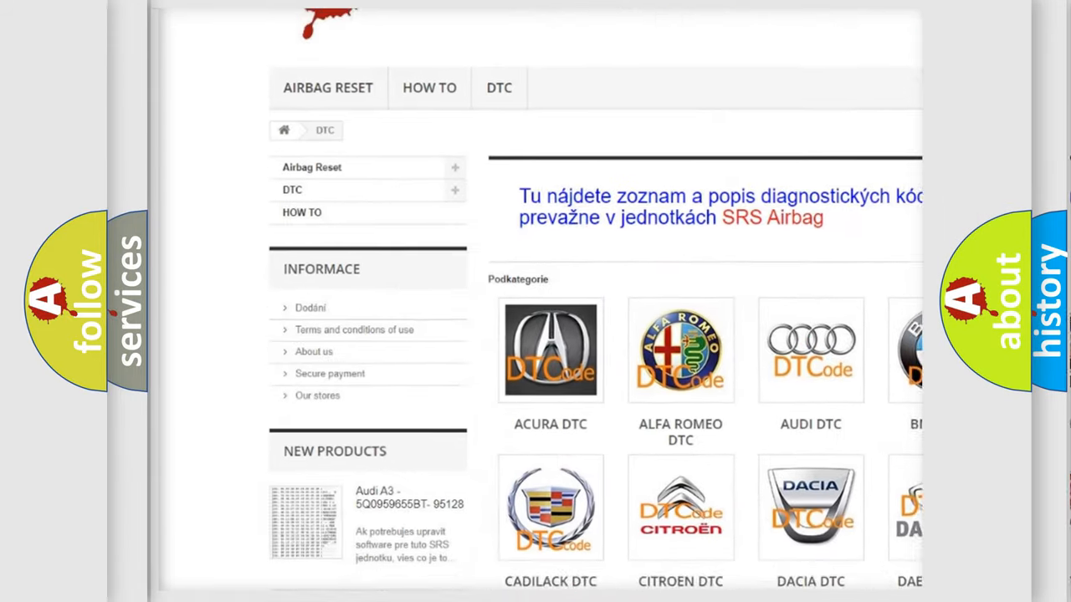
{"action": "scroll", "scroll_direction": "down", "scroll_amount": 3}
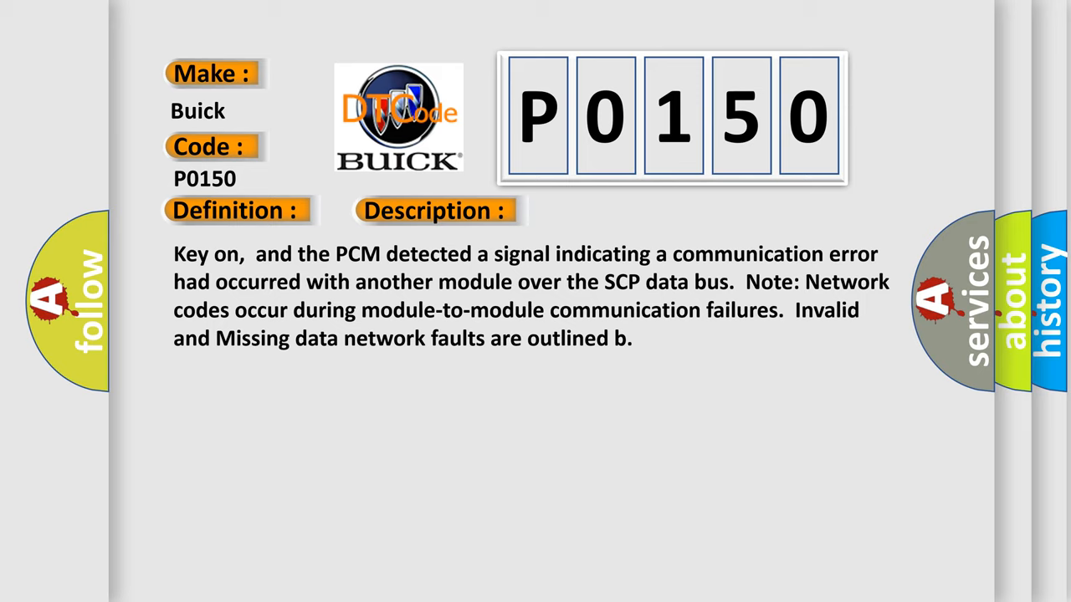
{"action": "left_click", "coordinate": [615, 211]}
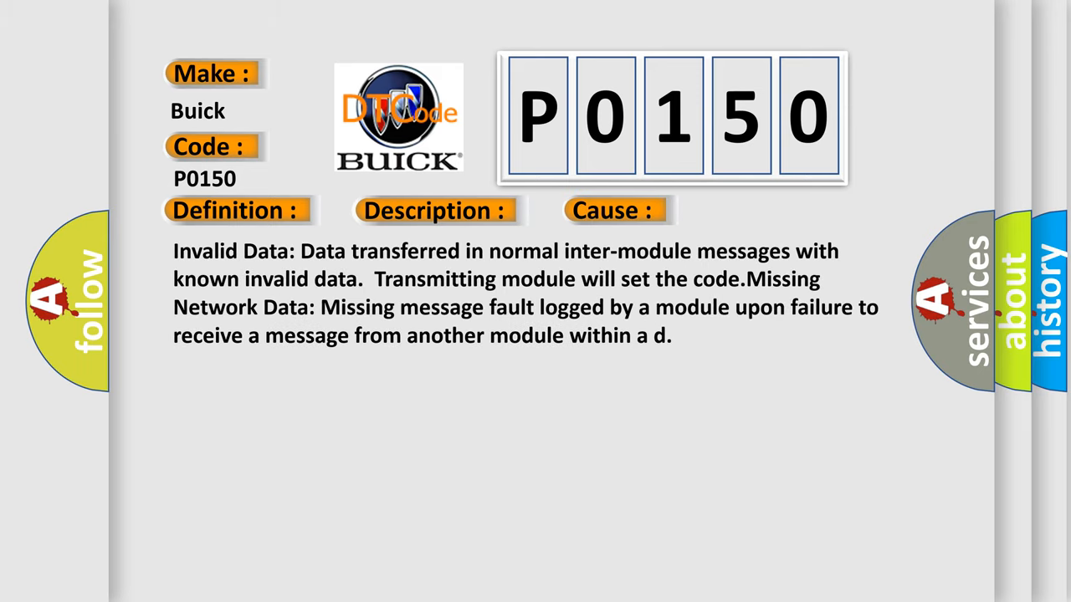